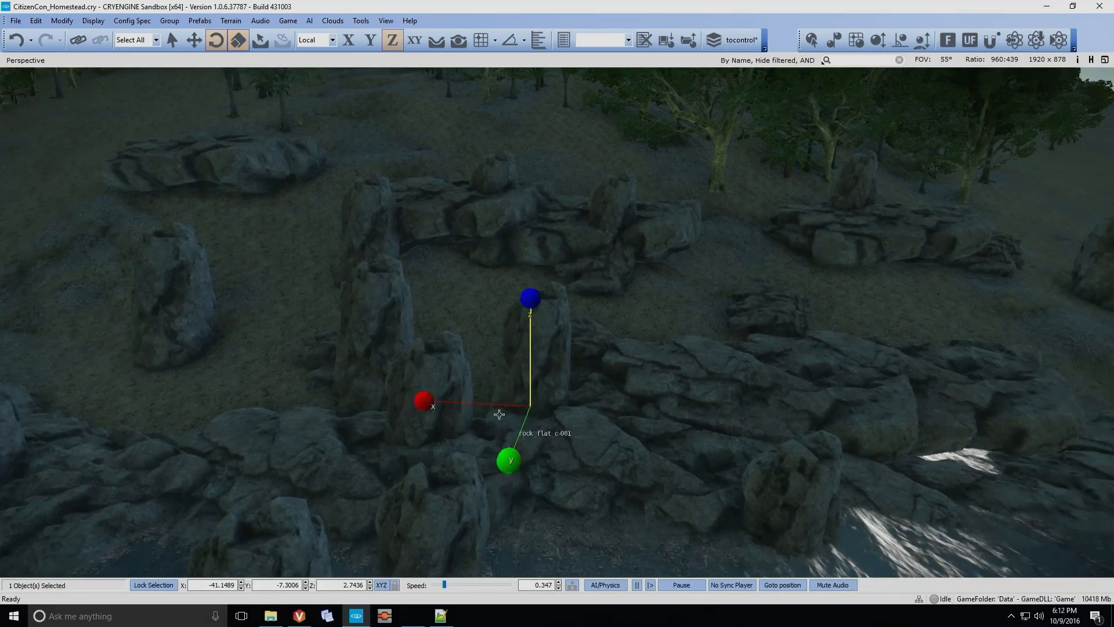
Select the rock pillar mid a-001 asset in place of the flat rock.
left_click(347, 41)
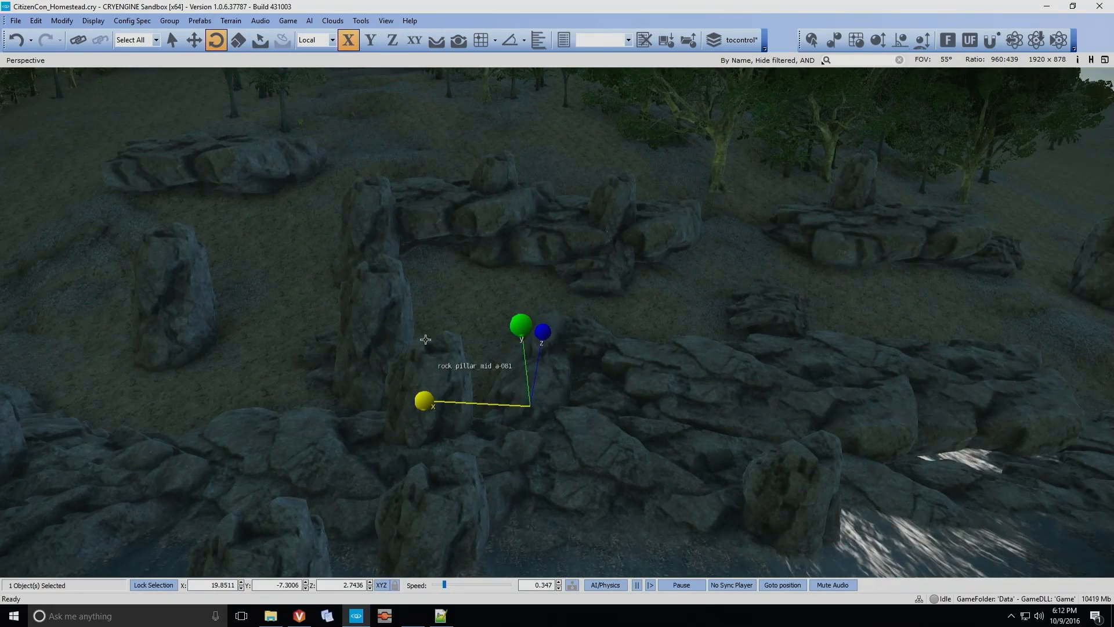